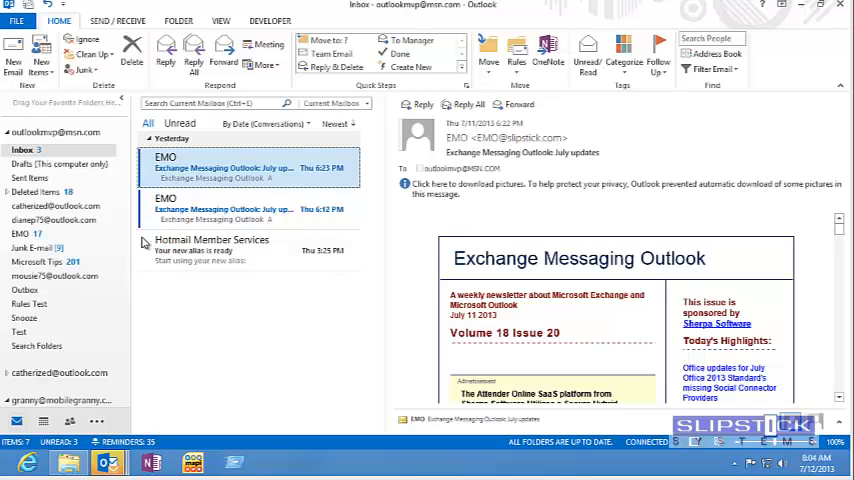
- Reach Outlook Options from the File backstage, landing on the General settings
left_click(16, 20)
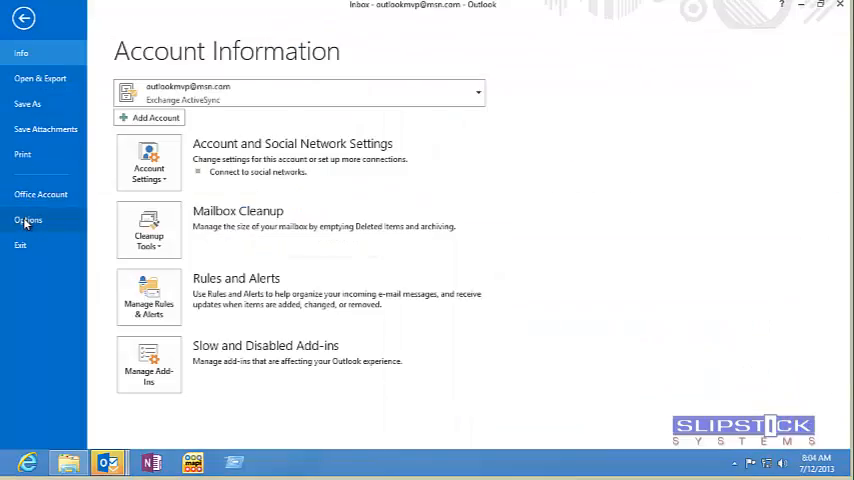
left_click(28, 220)
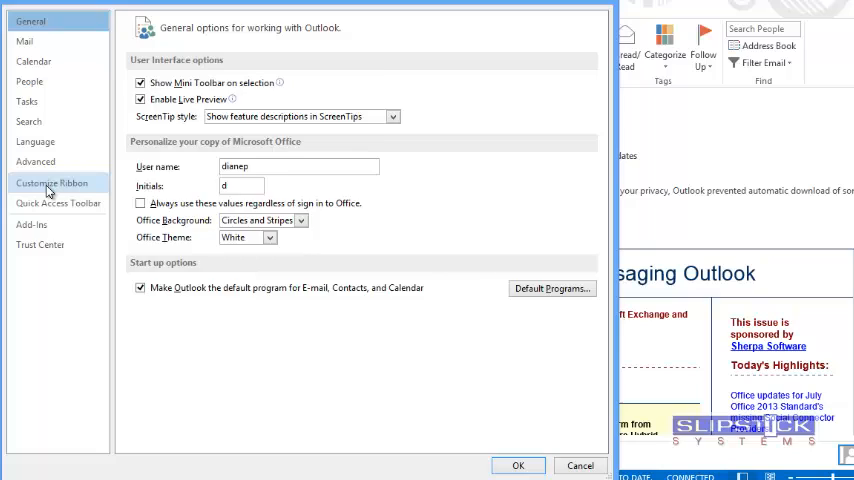
- Switch Outlook Options to the Customize Ribbon settings listing the Home (Mail) groups
left_click(52, 182)
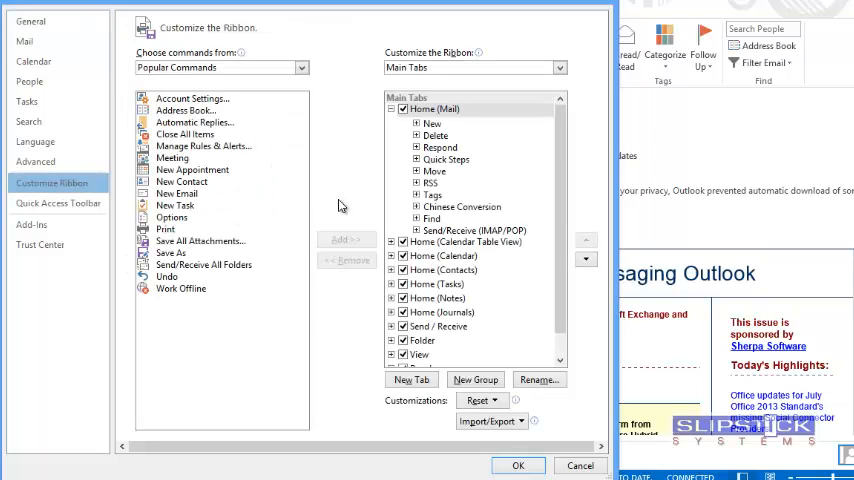
mouse_move(428, 120)
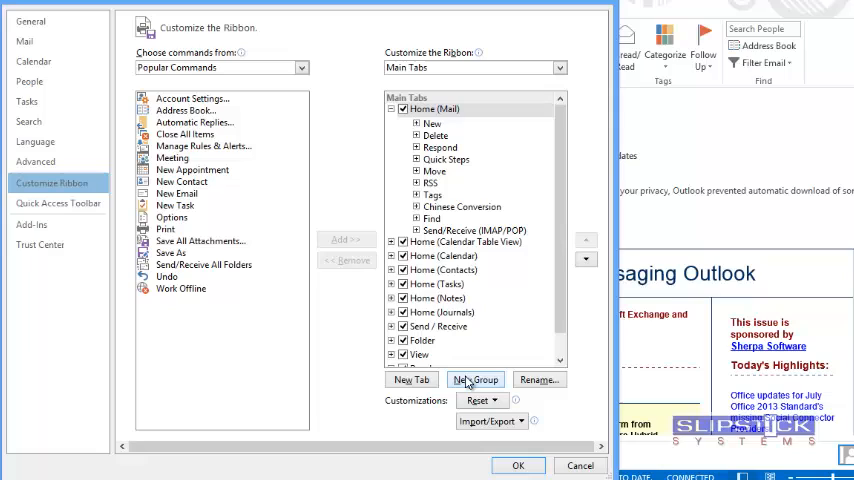
mouse_move(470, 380)
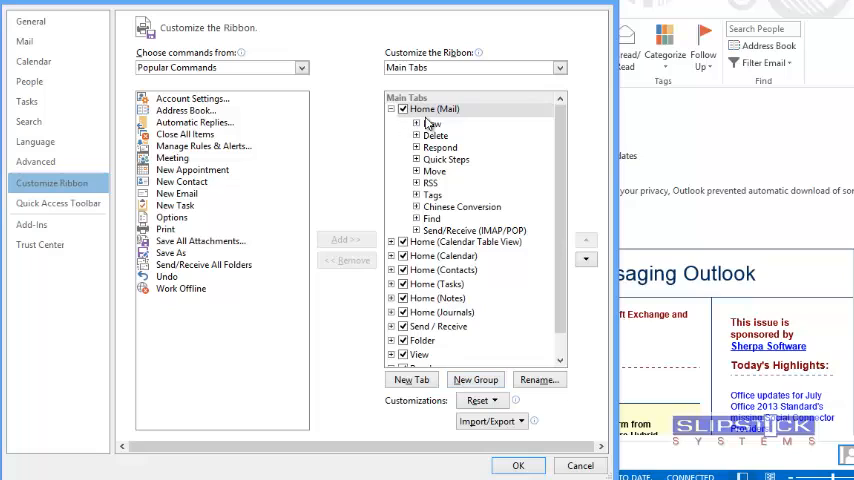
- Add a new custom group under Home (Mail) and rename it 'My Macros'
left_click(474, 380)
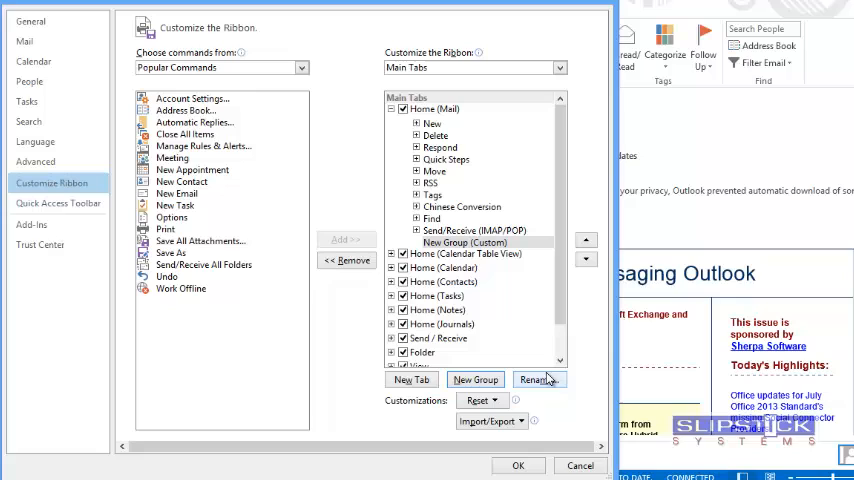
left_click(538, 380)
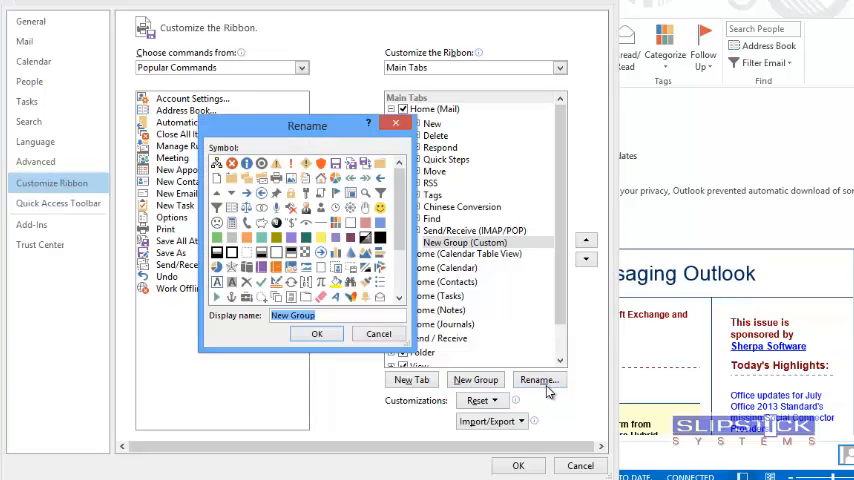
type("My Macros")
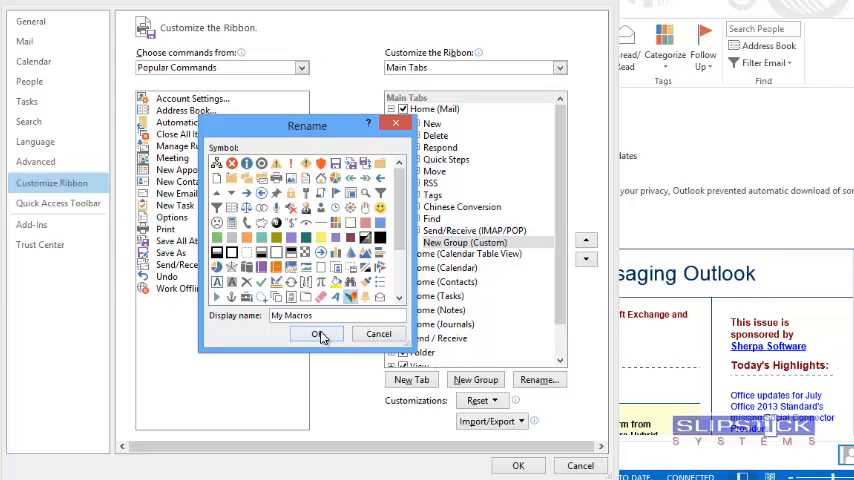
left_click(318, 332)
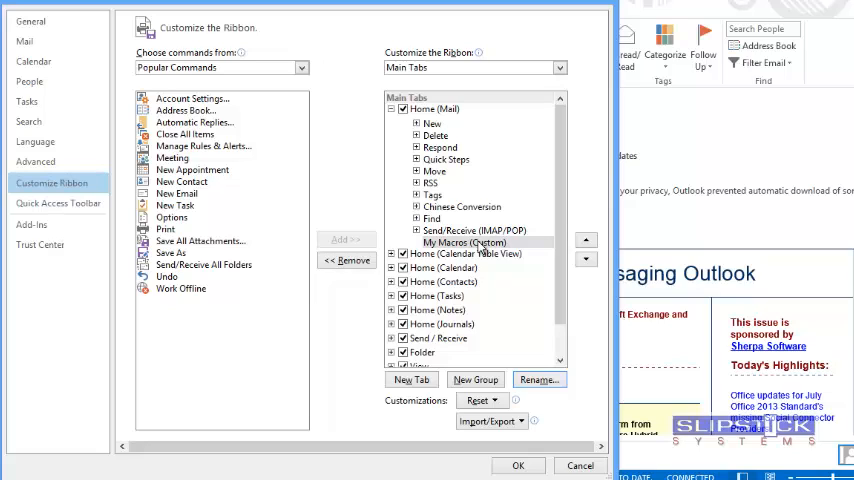
- Move My Macros up after the Delete group and list Macros as the available commands
left_click(464, 242)
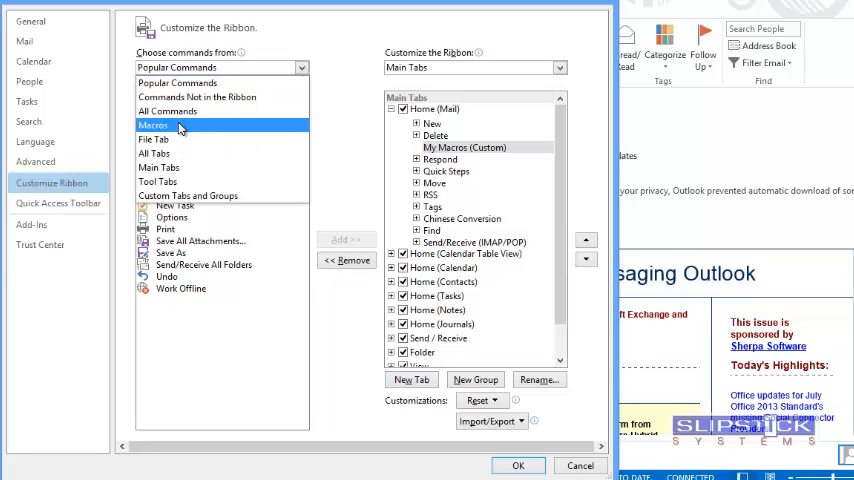
left_click(152, 126)
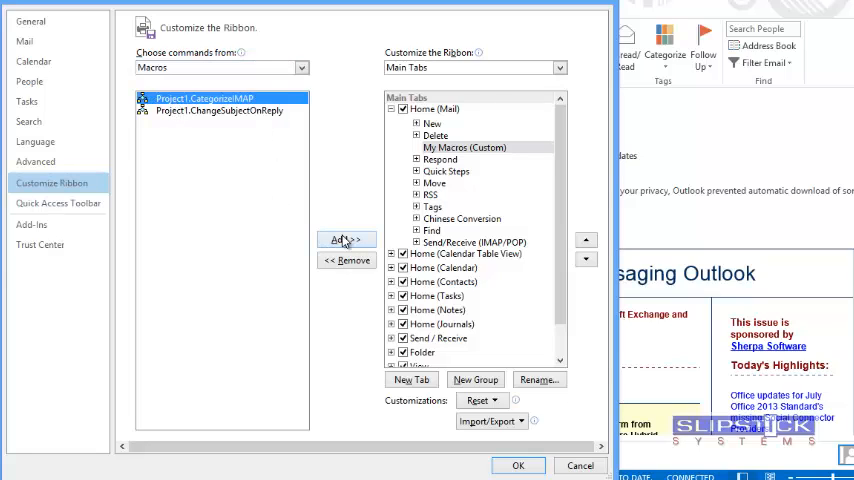
- Add Project1.CategorizeIMAP to My Macros and start renaming it 'Categorize IMAP'
left_click(346, 240)
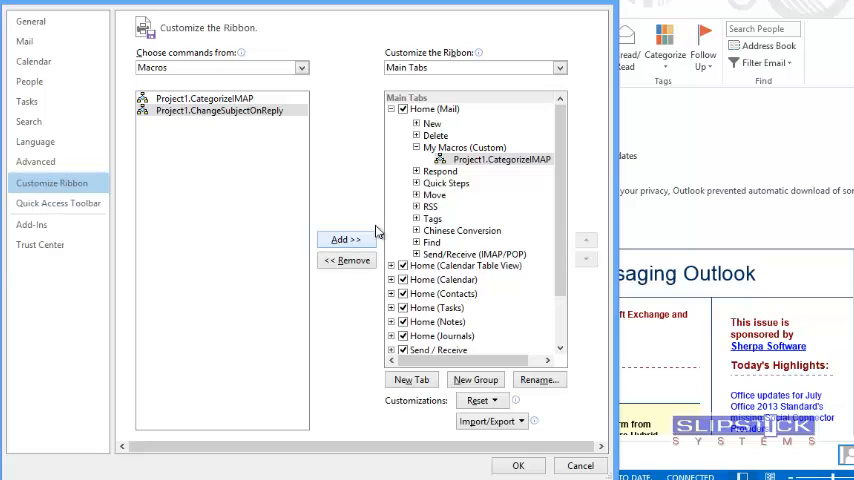
left_click(540, 380)
type("Categorize IMAP")
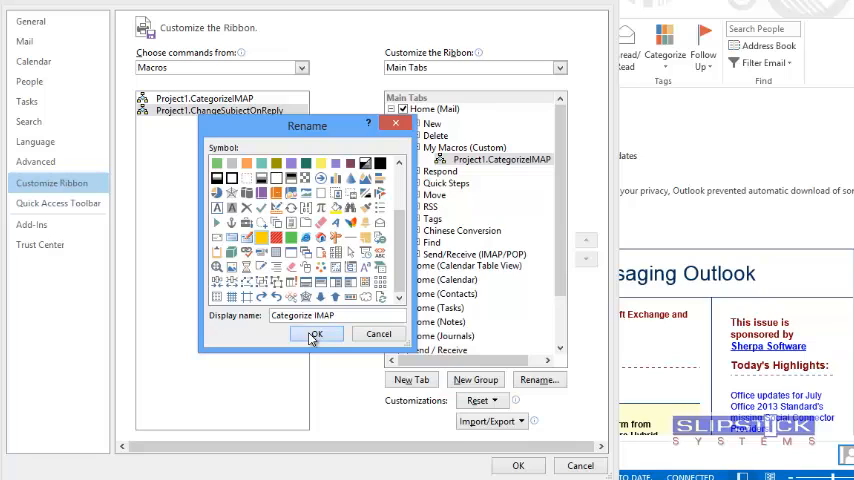
- Confirm the Categorize IMAP name and icon, then run it from the Home ribbon to show Color Categories
left_click(316, 332)
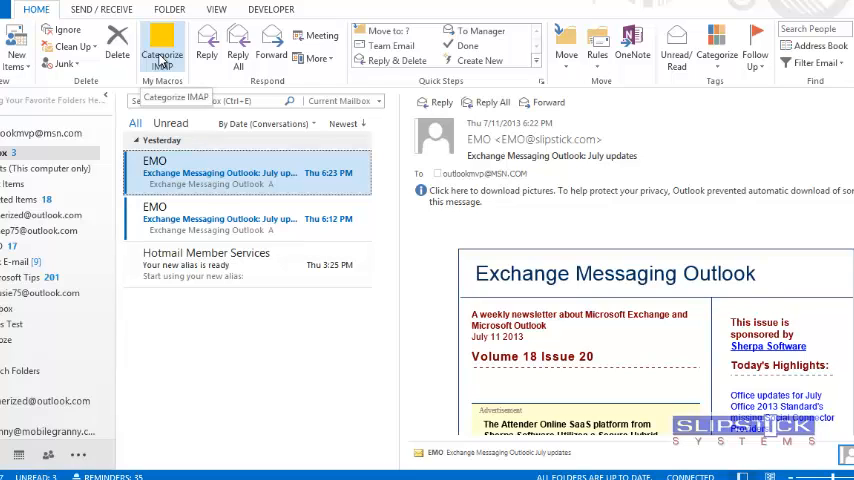
left_click(160, 50)
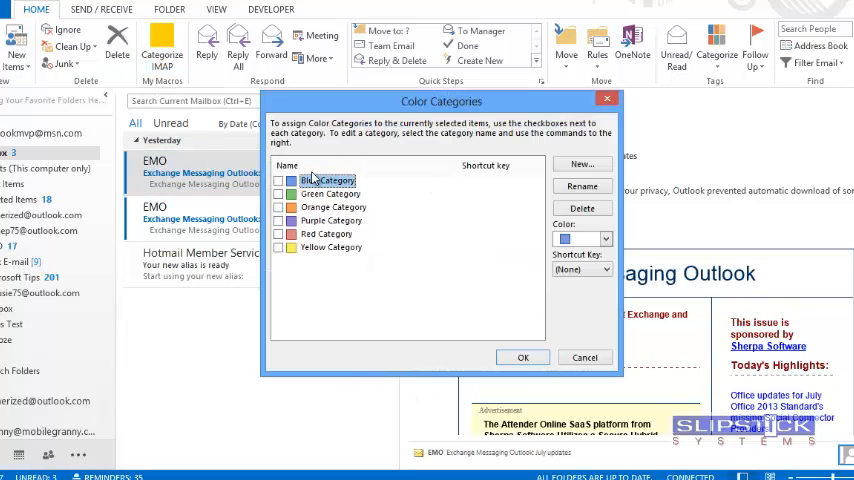